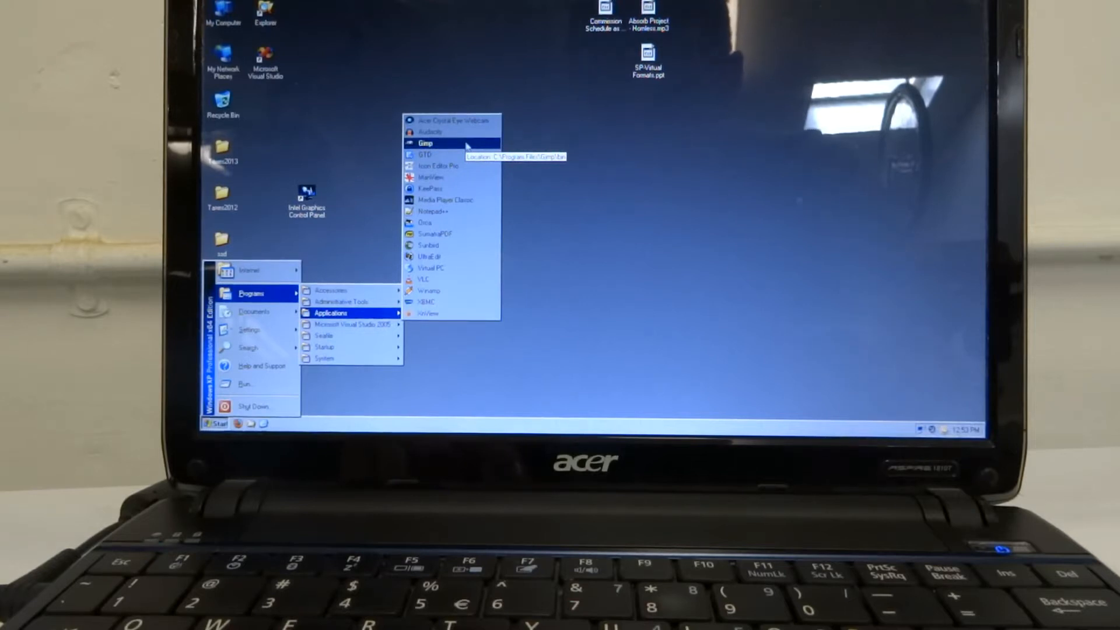
# - Launch Gimp from the Start > Programs > Applications list
pyautogui.click(426, 143)
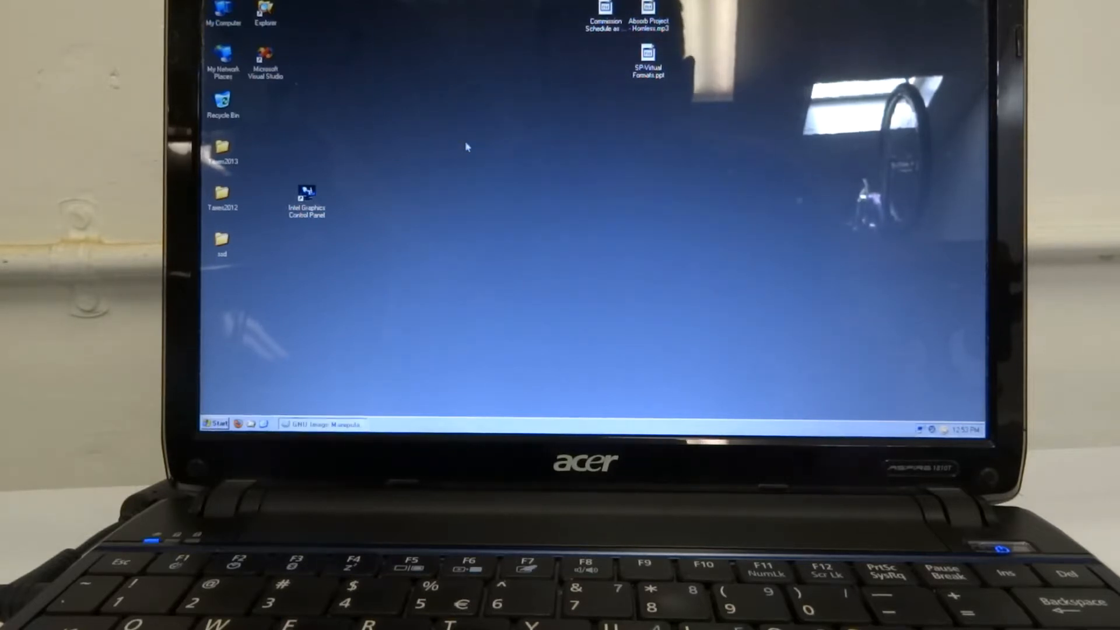
# - Relaunch Gimp from Programs > Applications to bring up the GIMP 2.8 splash
pyautogui.click(321, 423)
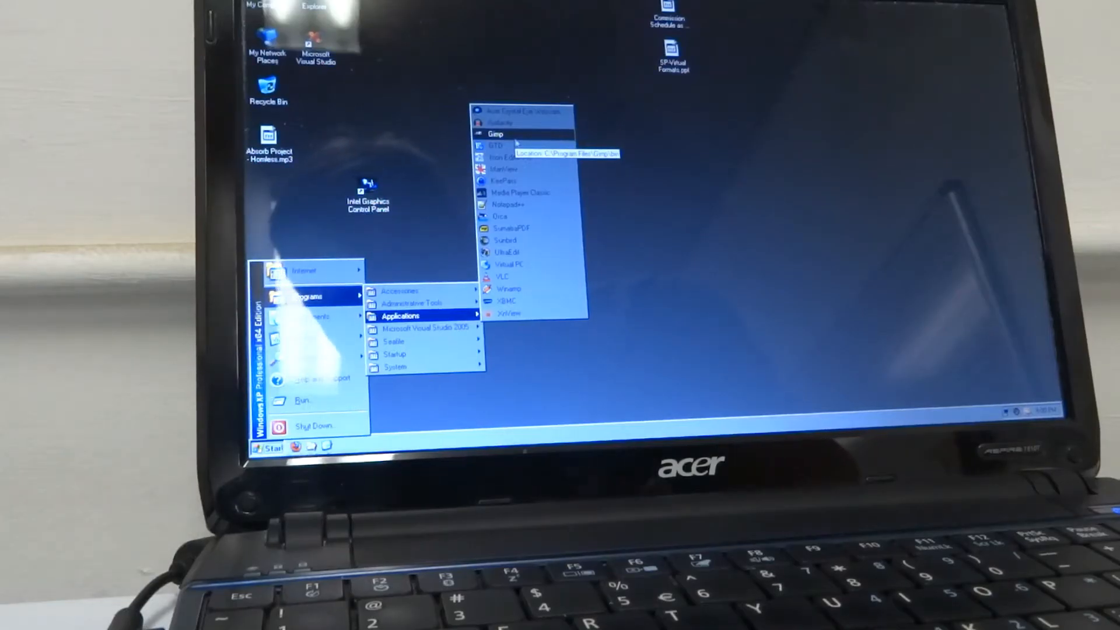
pyautogui.click(495, 134)
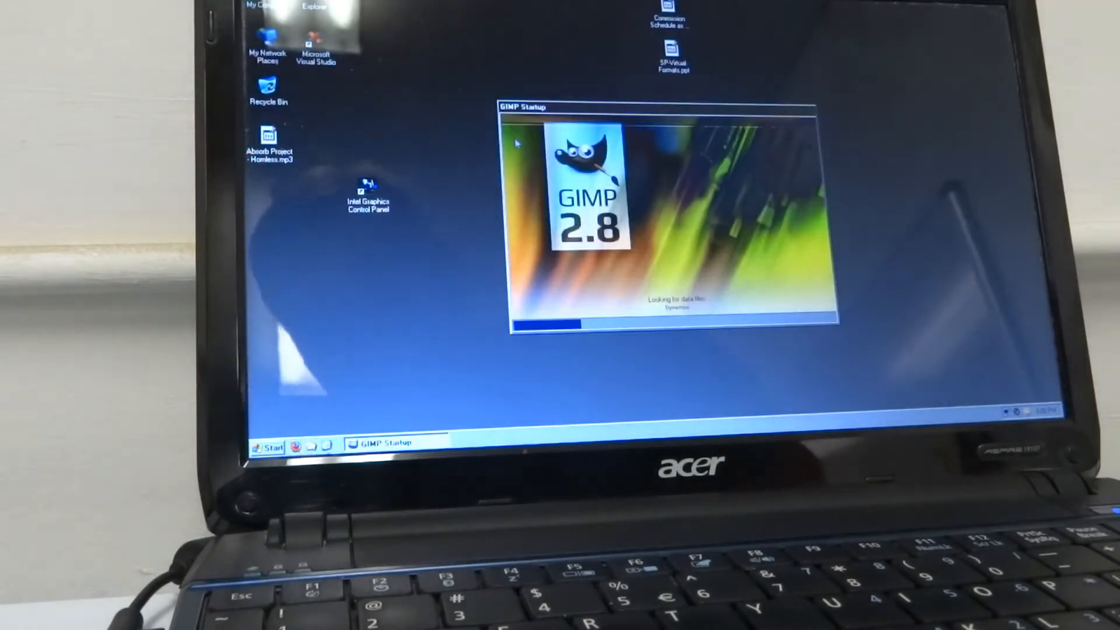